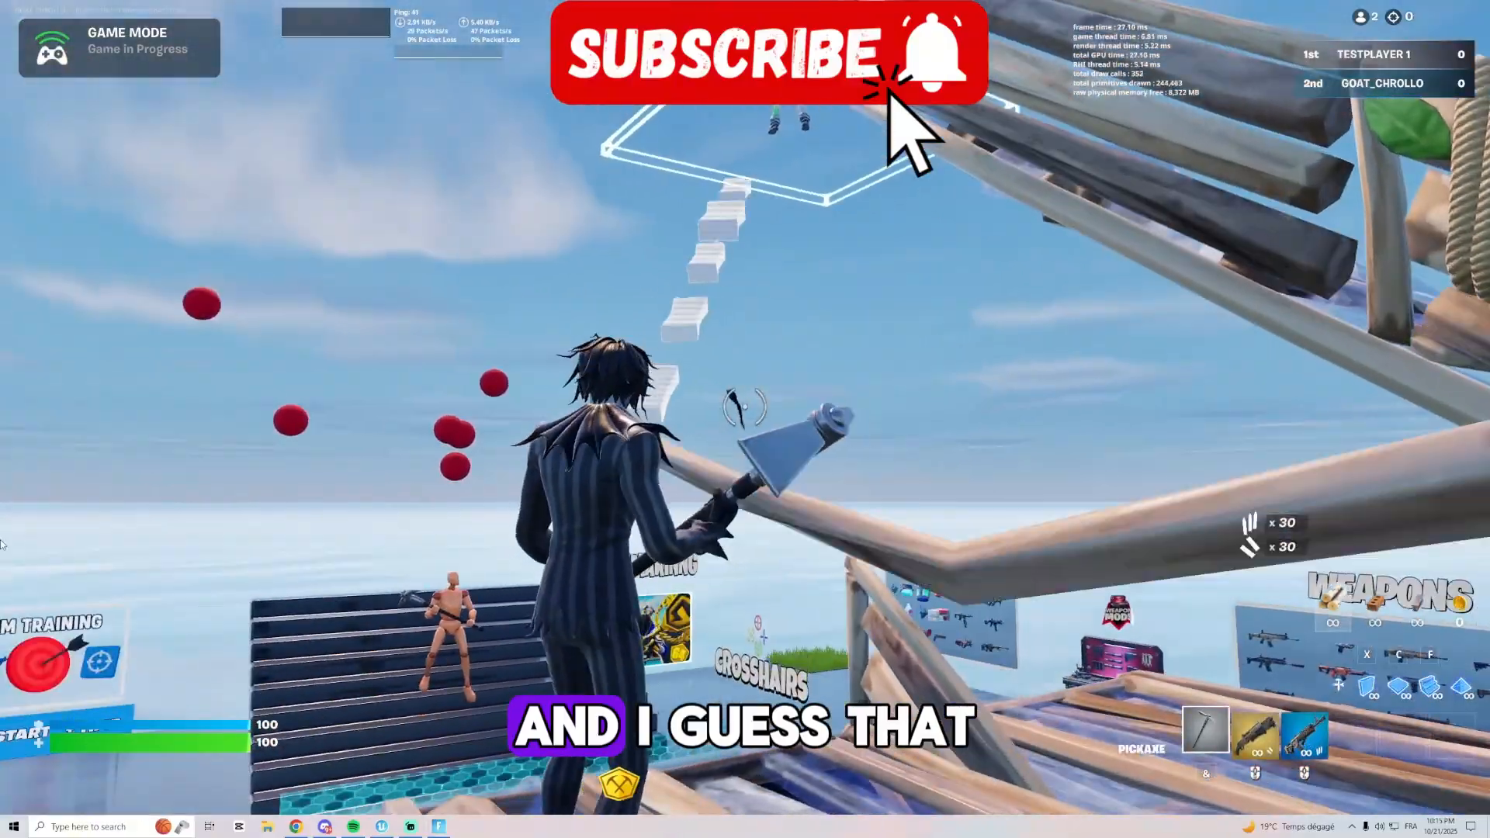
# Show the Free Build Bot System post and its downloadable file in the FREE-TO-USE channel
pyautogui.click(14, 826)
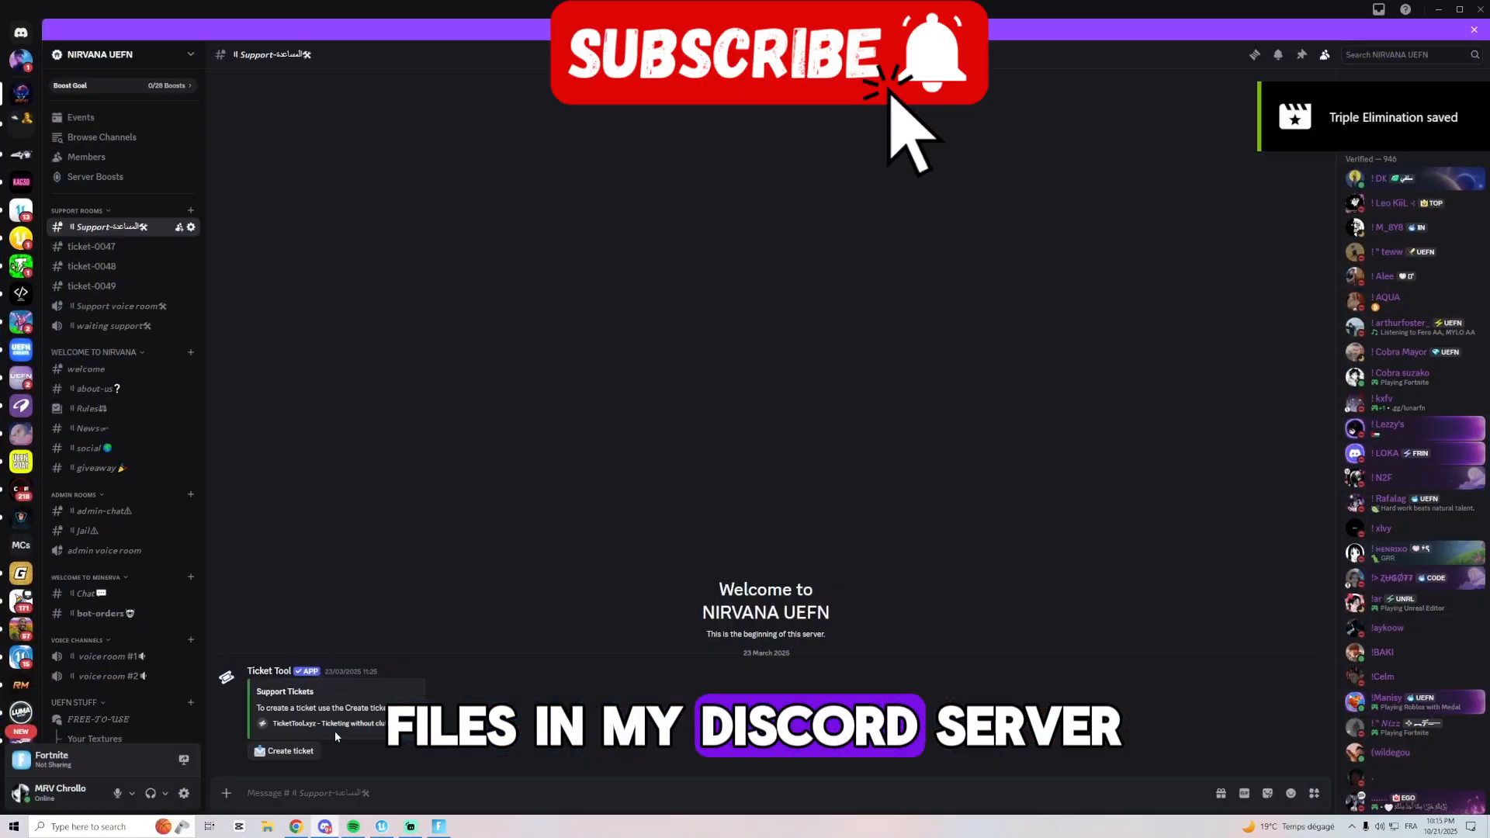
pyautogui.scroll(-3)
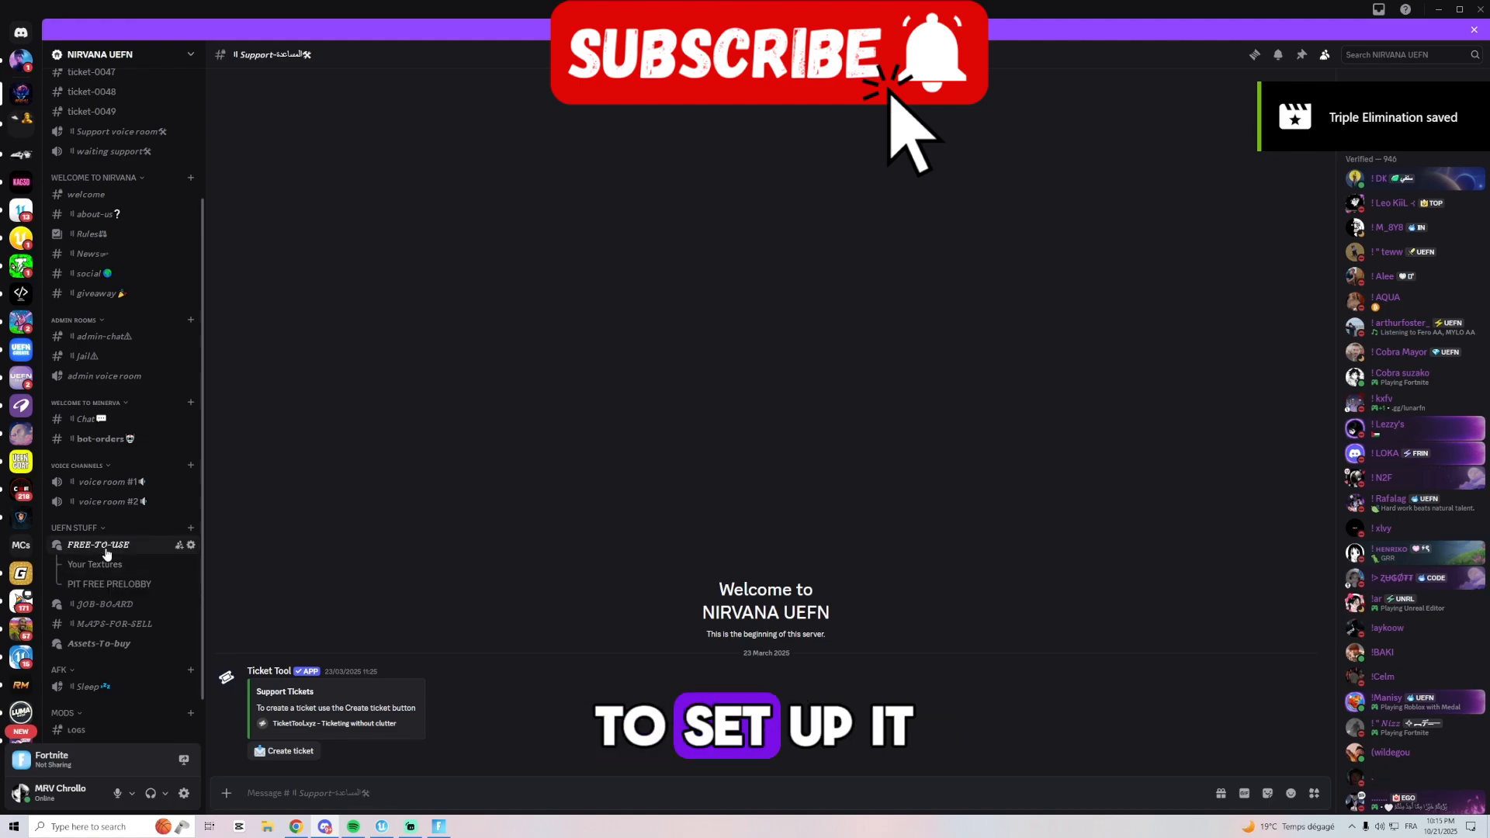
pyautogui.click(98, 543)
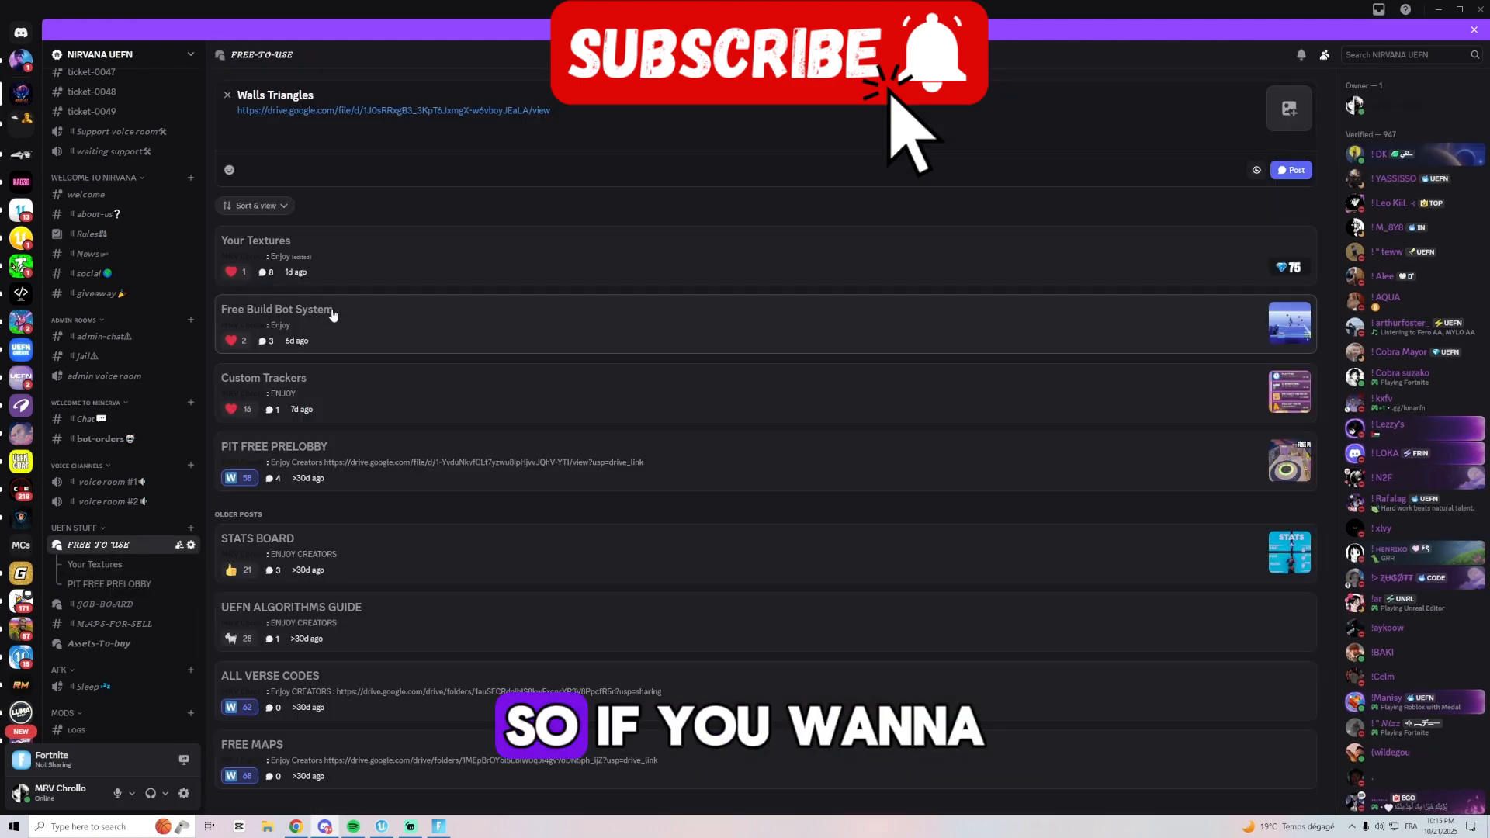
pyautogui.click(276, 309)
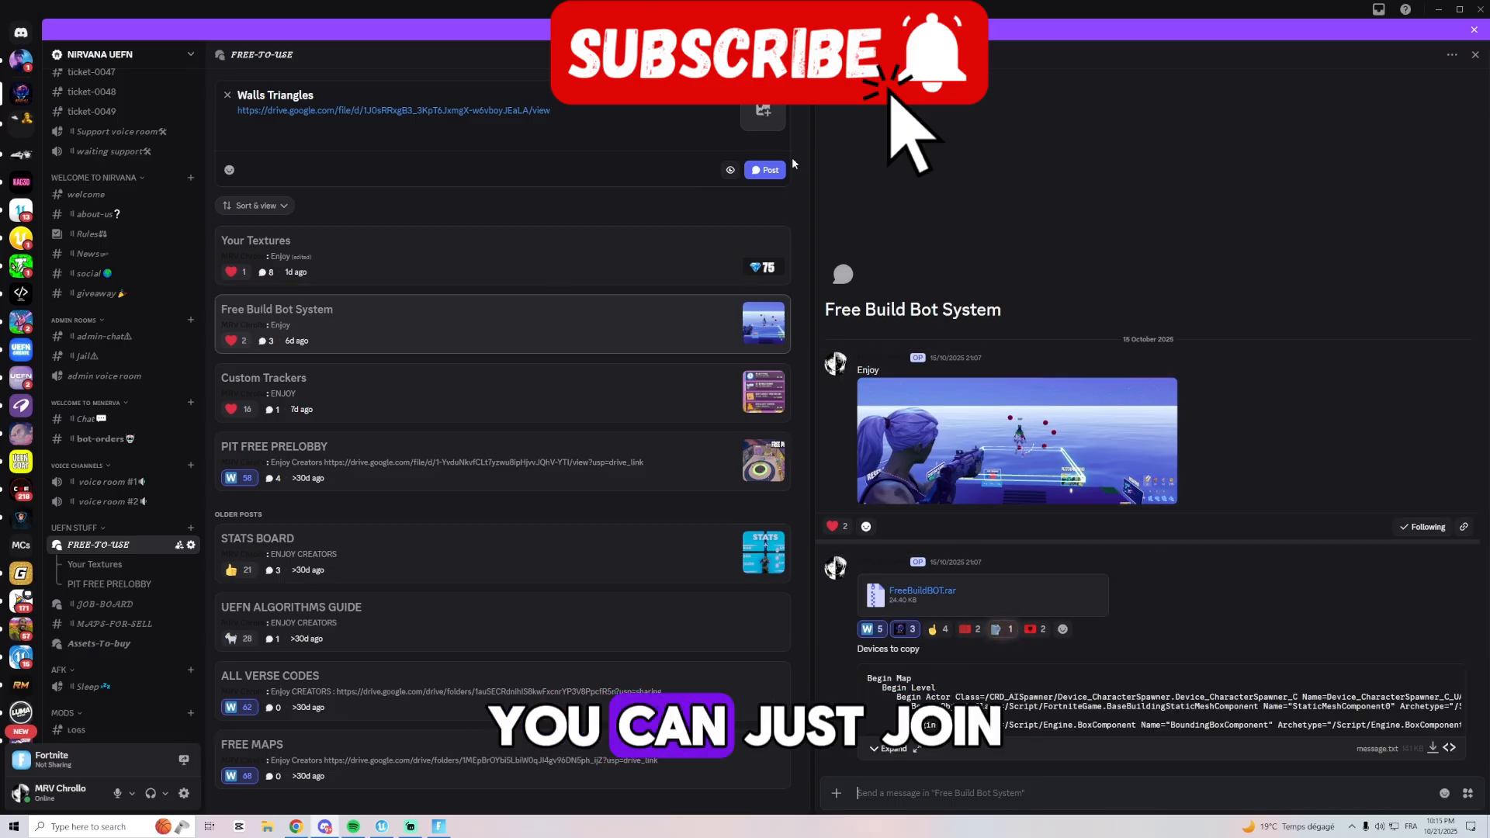
pyautogui.moveTo(1152, 173)
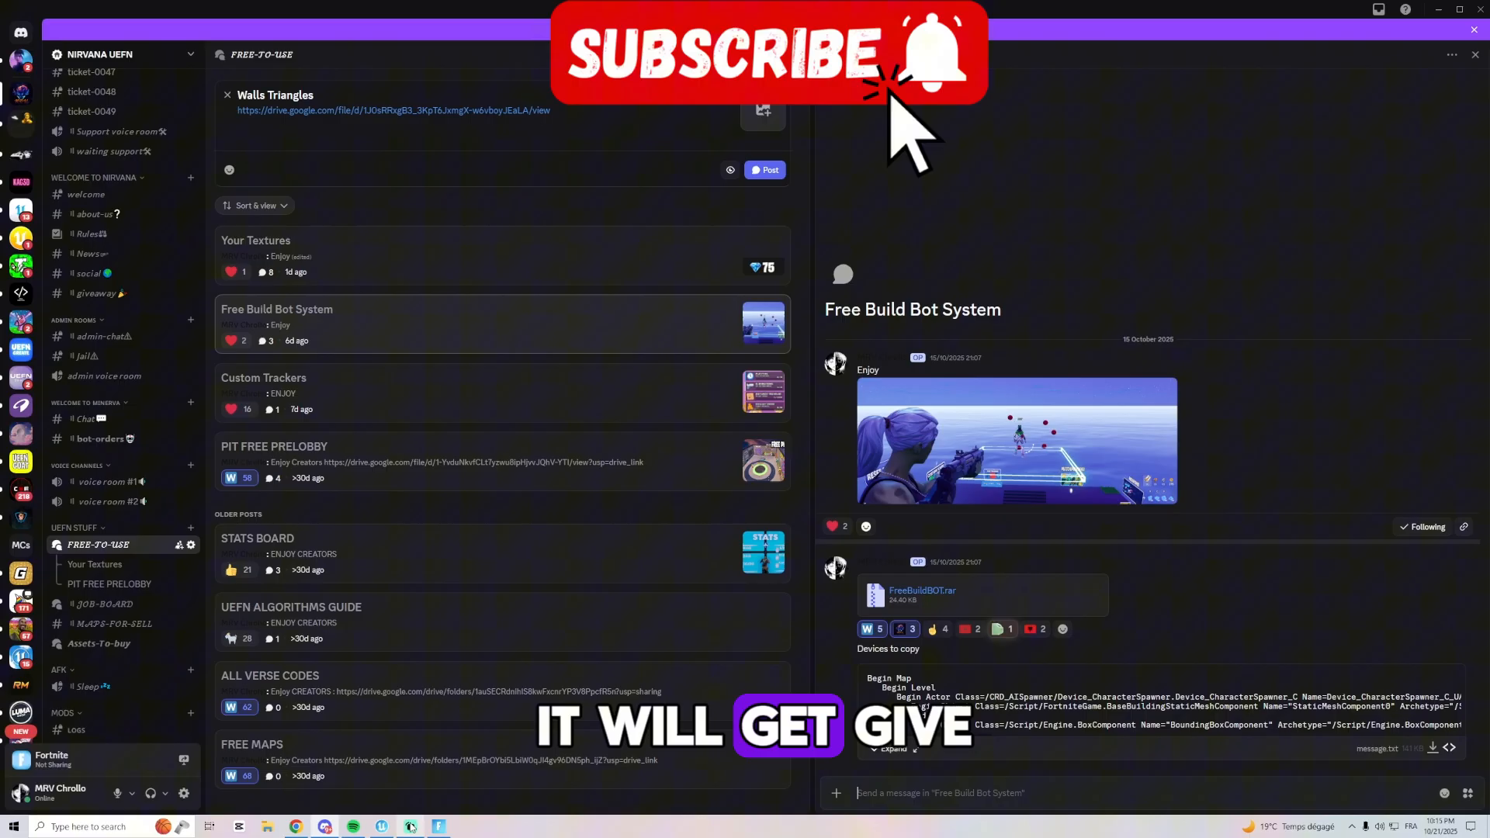
pyautogui.click(438, 826)
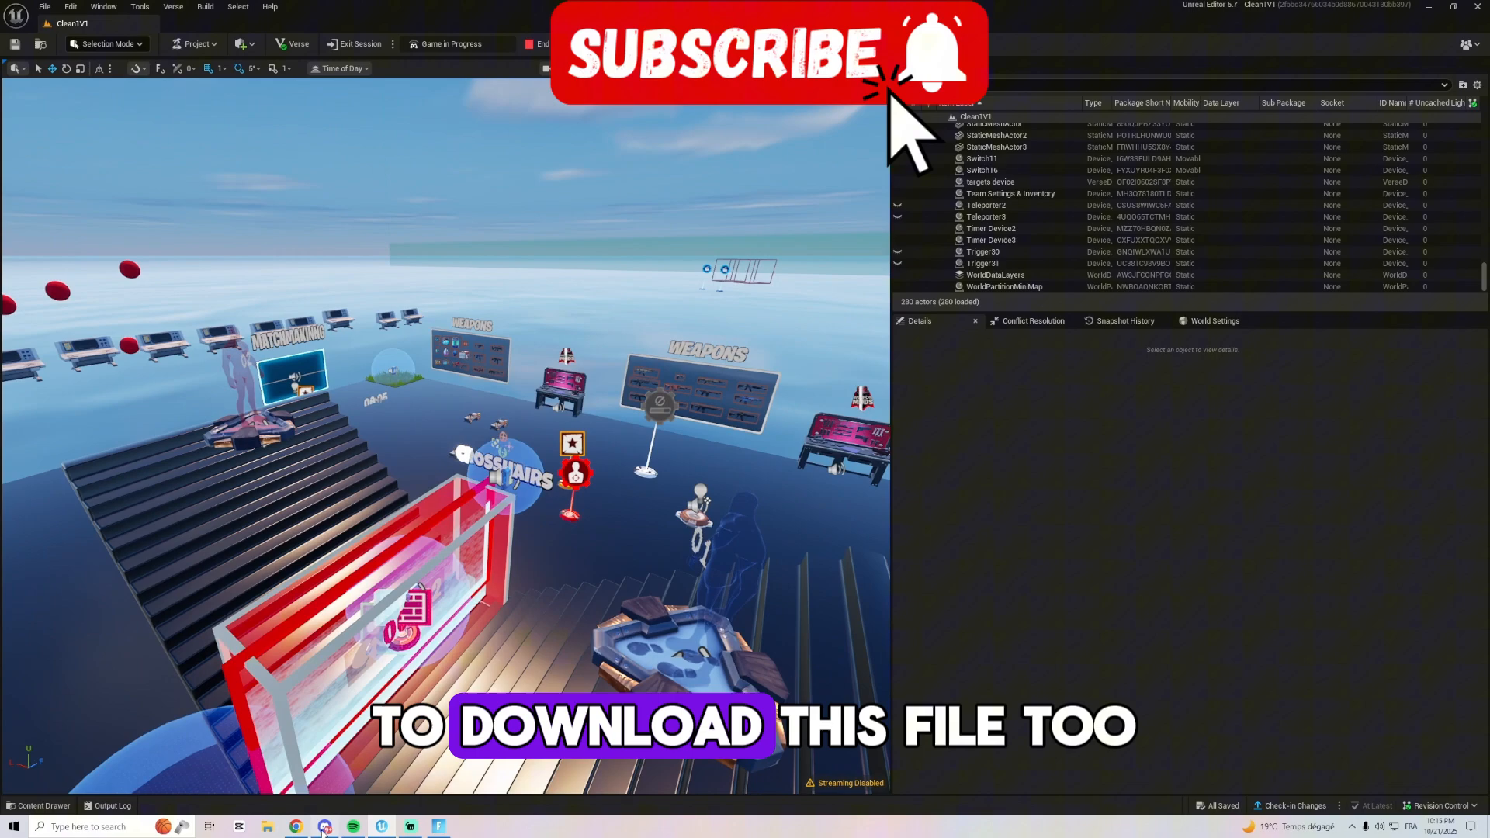
# Review the NPC Spawner's settings, then bring up the FloorProp2 floor piece's settings
pyautogui.click(324, 826)
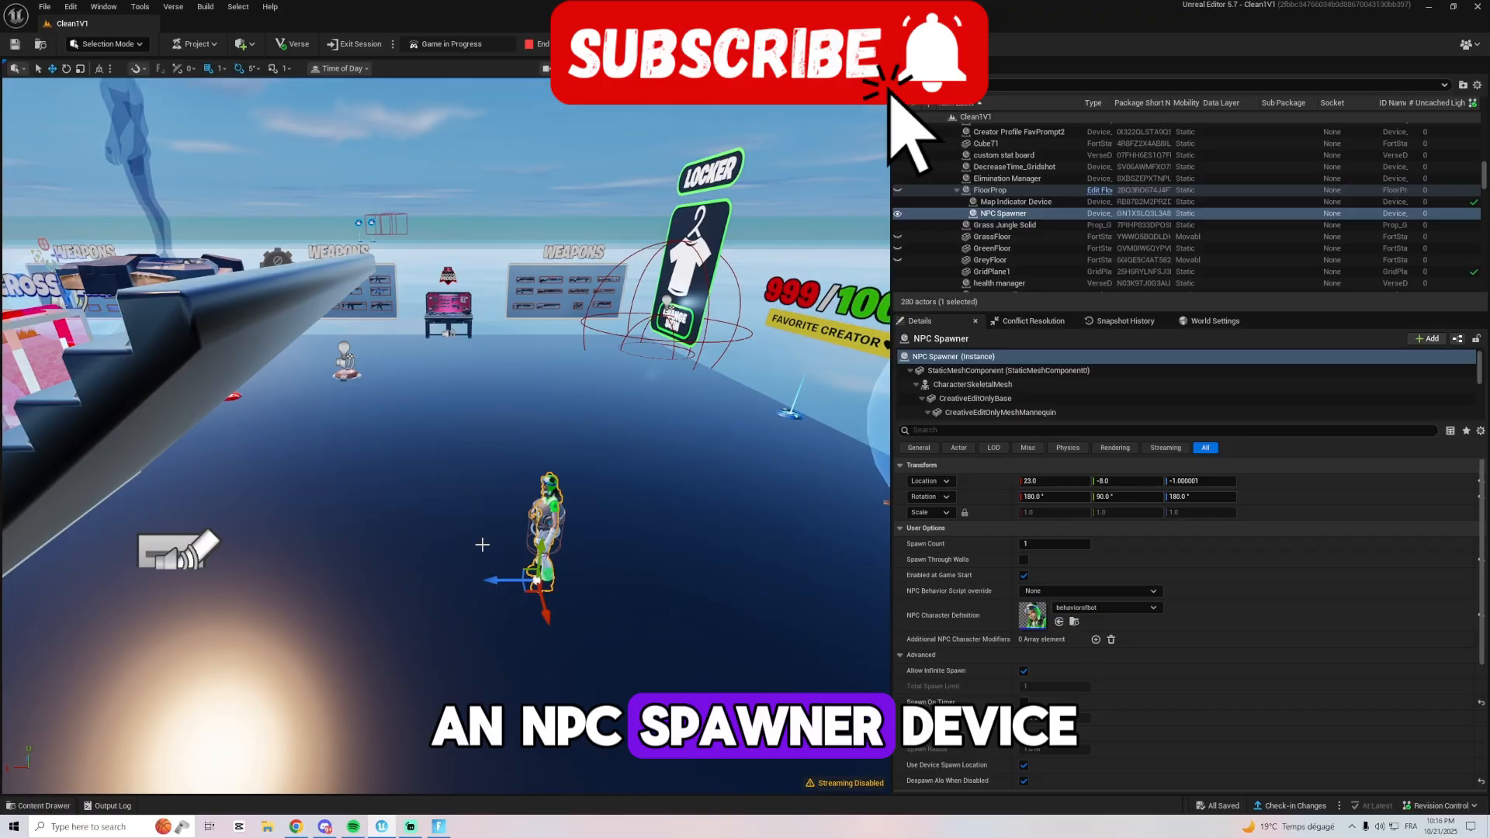
pyautogui.click(1016, 213)
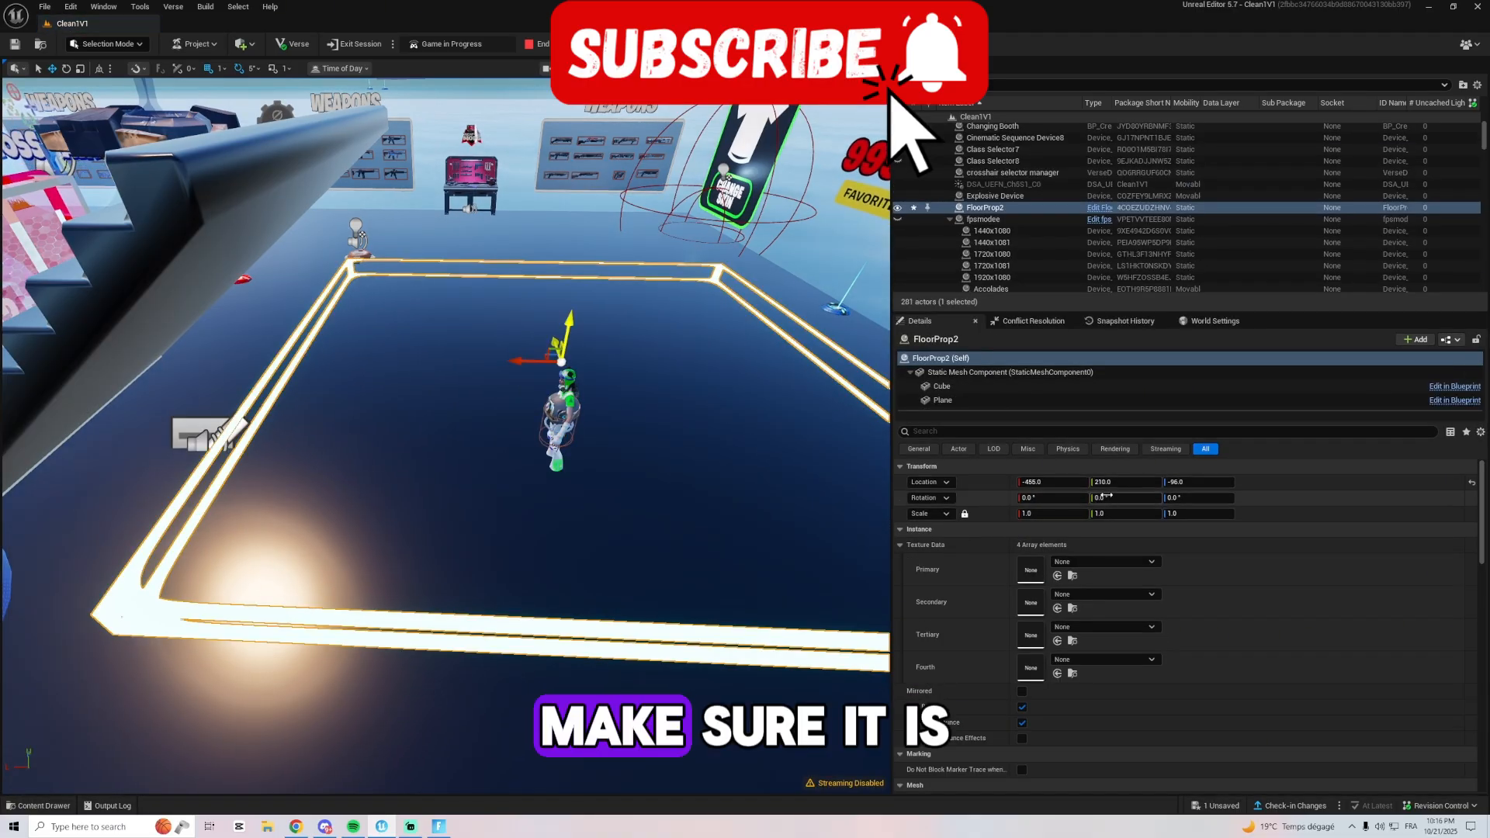
# Reposition FloorProp2 under the bot and group the NPC Spawner with the Map Indicator Device
pyautogui.tripleClick(1124, 481)
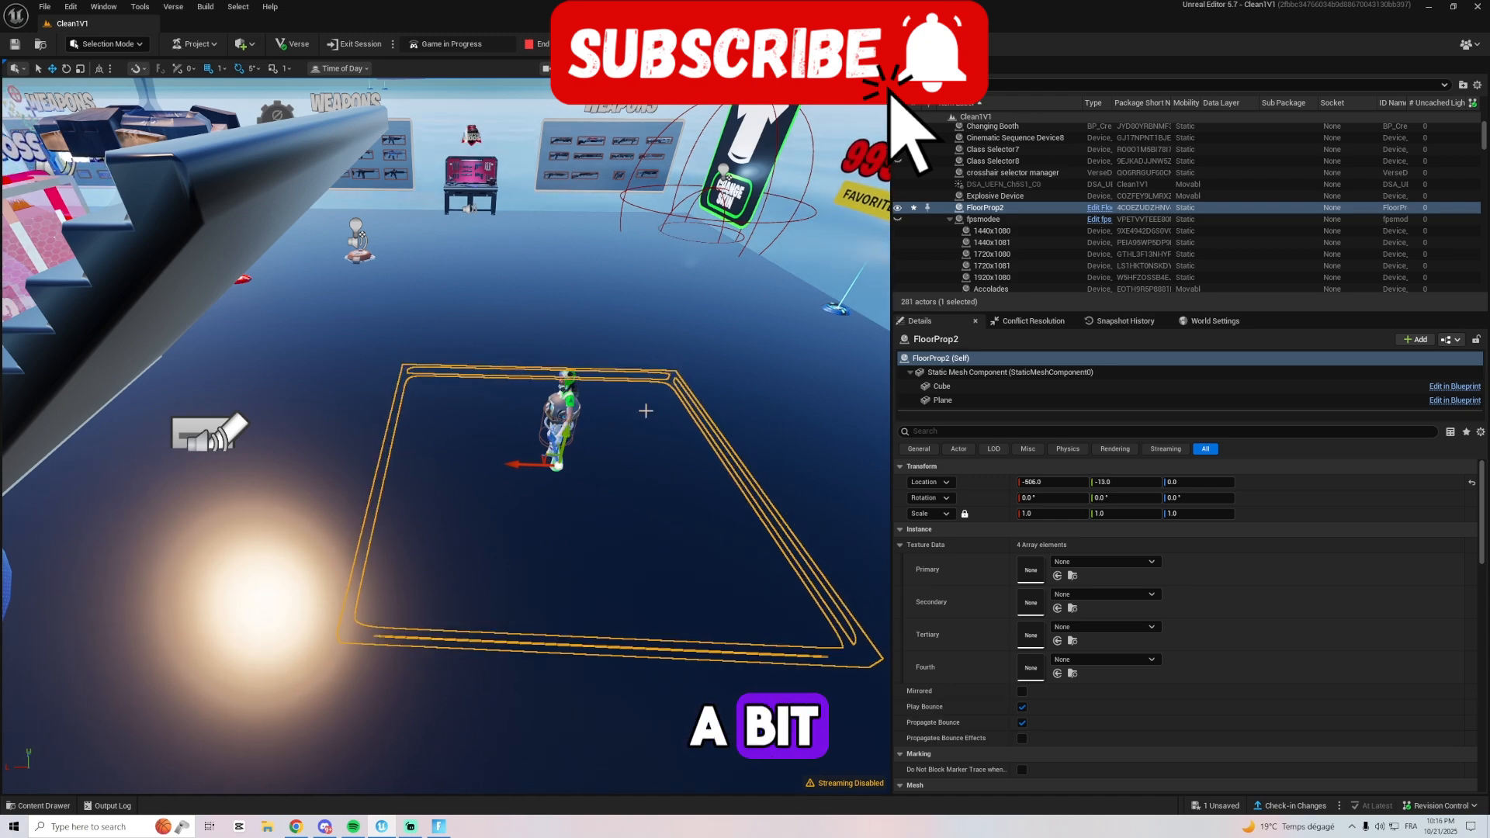
pyautogui.click(996, 224)
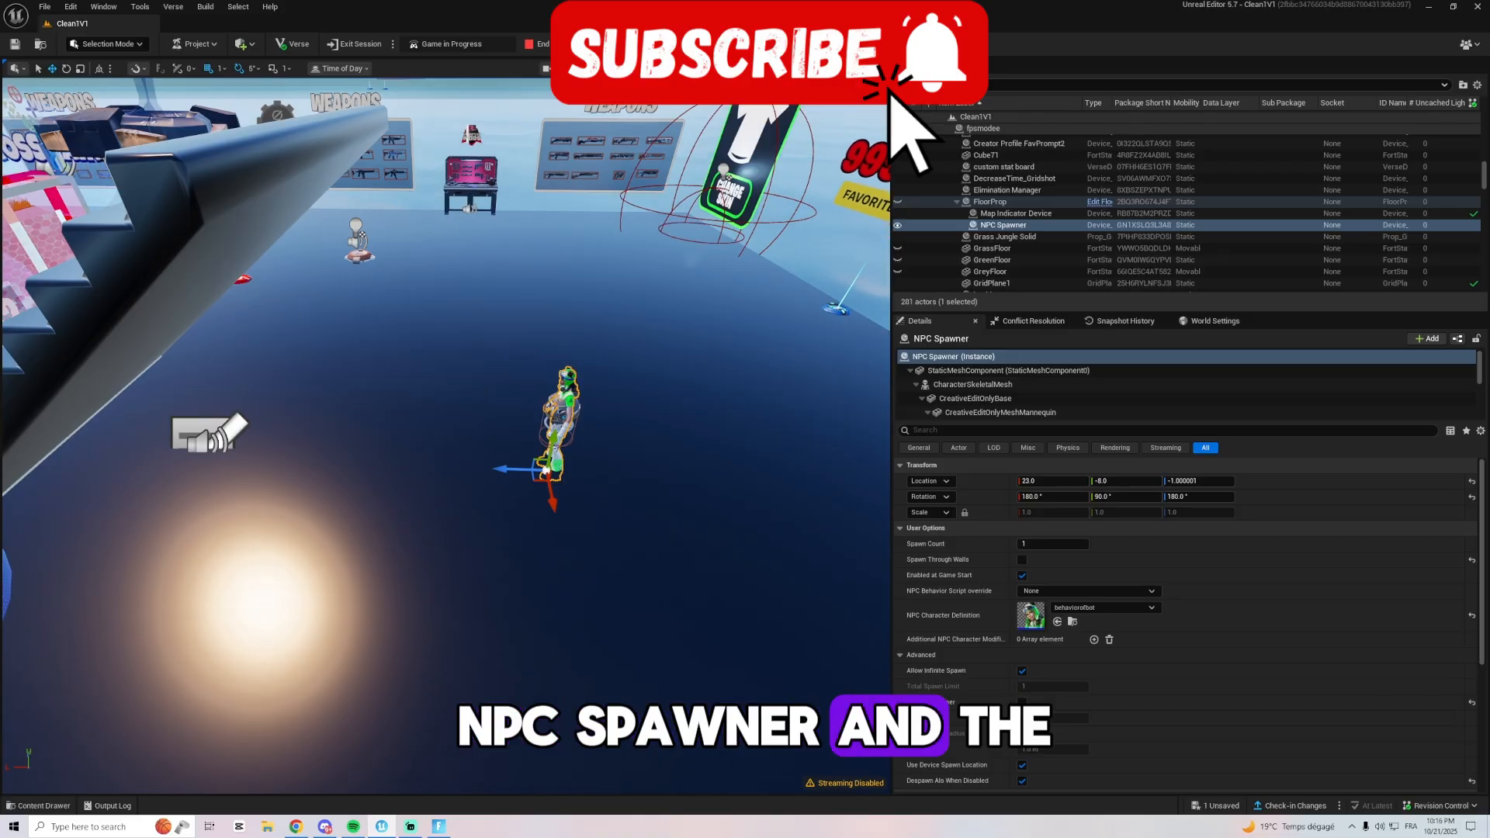
pyautogui.click(1016, 213)
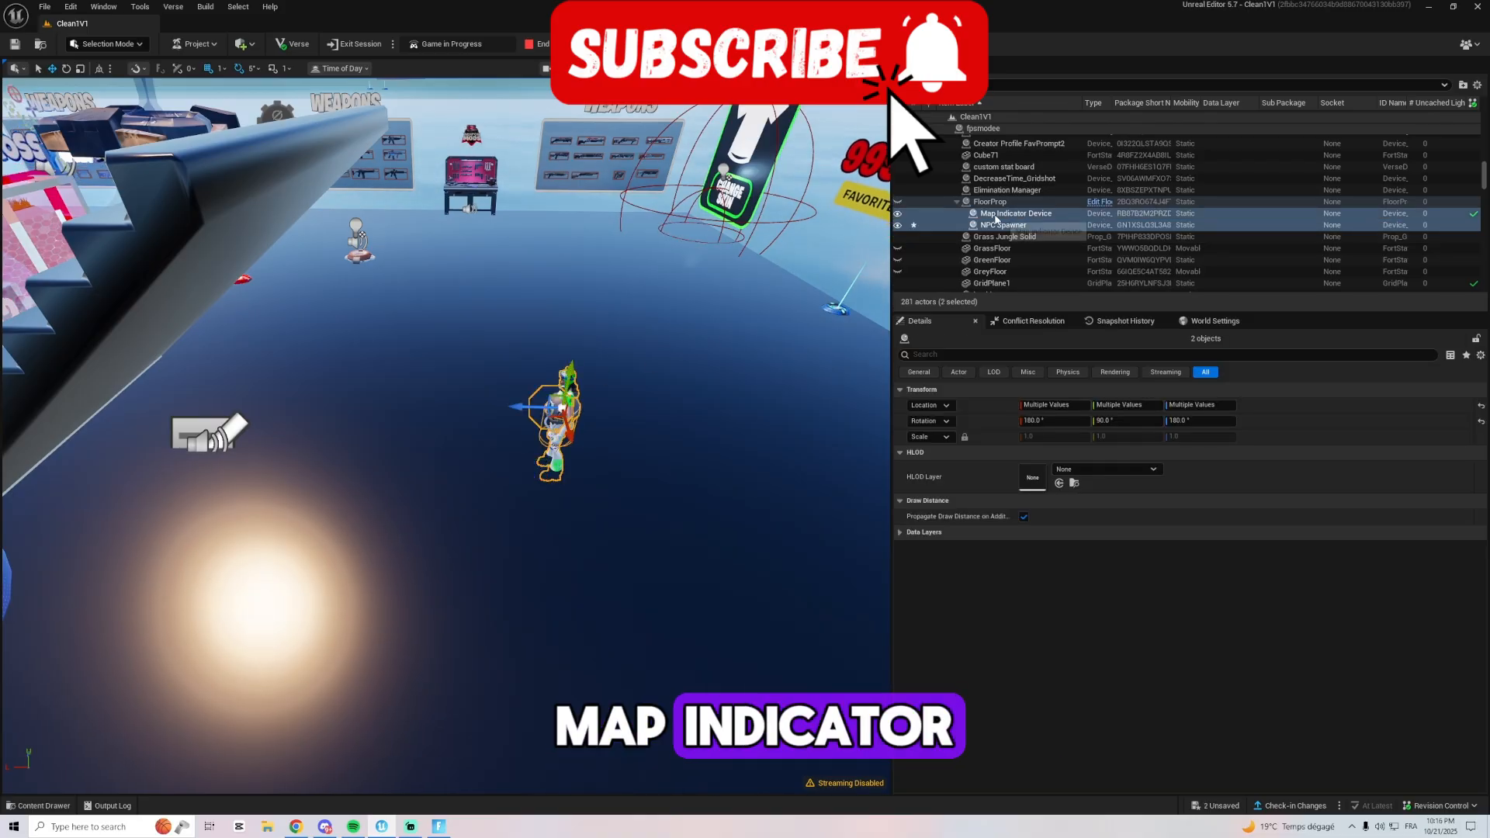
pyautogui.rightClick(1015, 212)
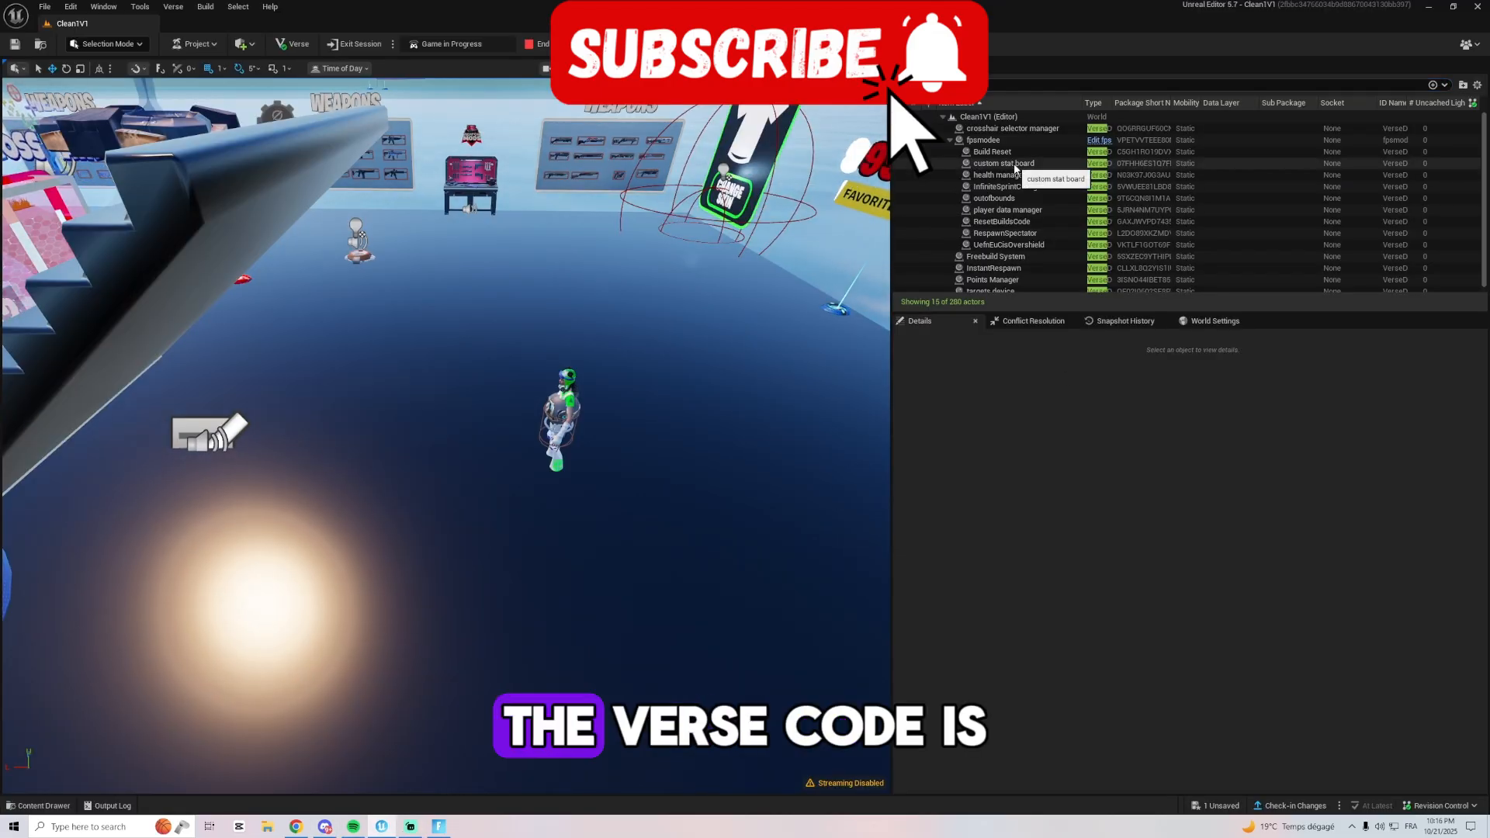
# Select the NPC Spawner and browse project content for its NPC Character Definition
pyautogui.click(995, 257)
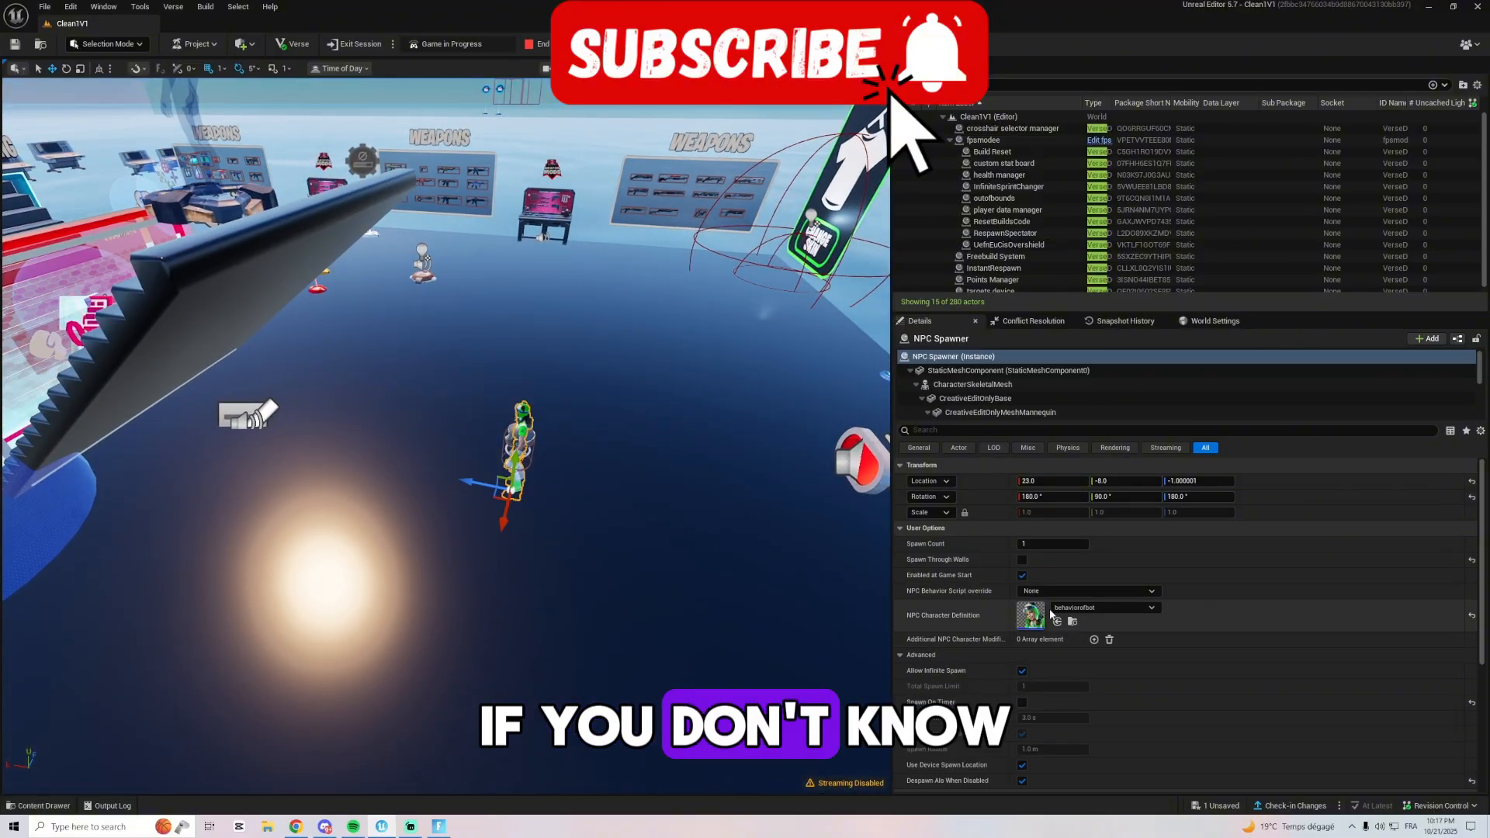
pyautogui.click(37, 805)
pyautogui.write('npc')
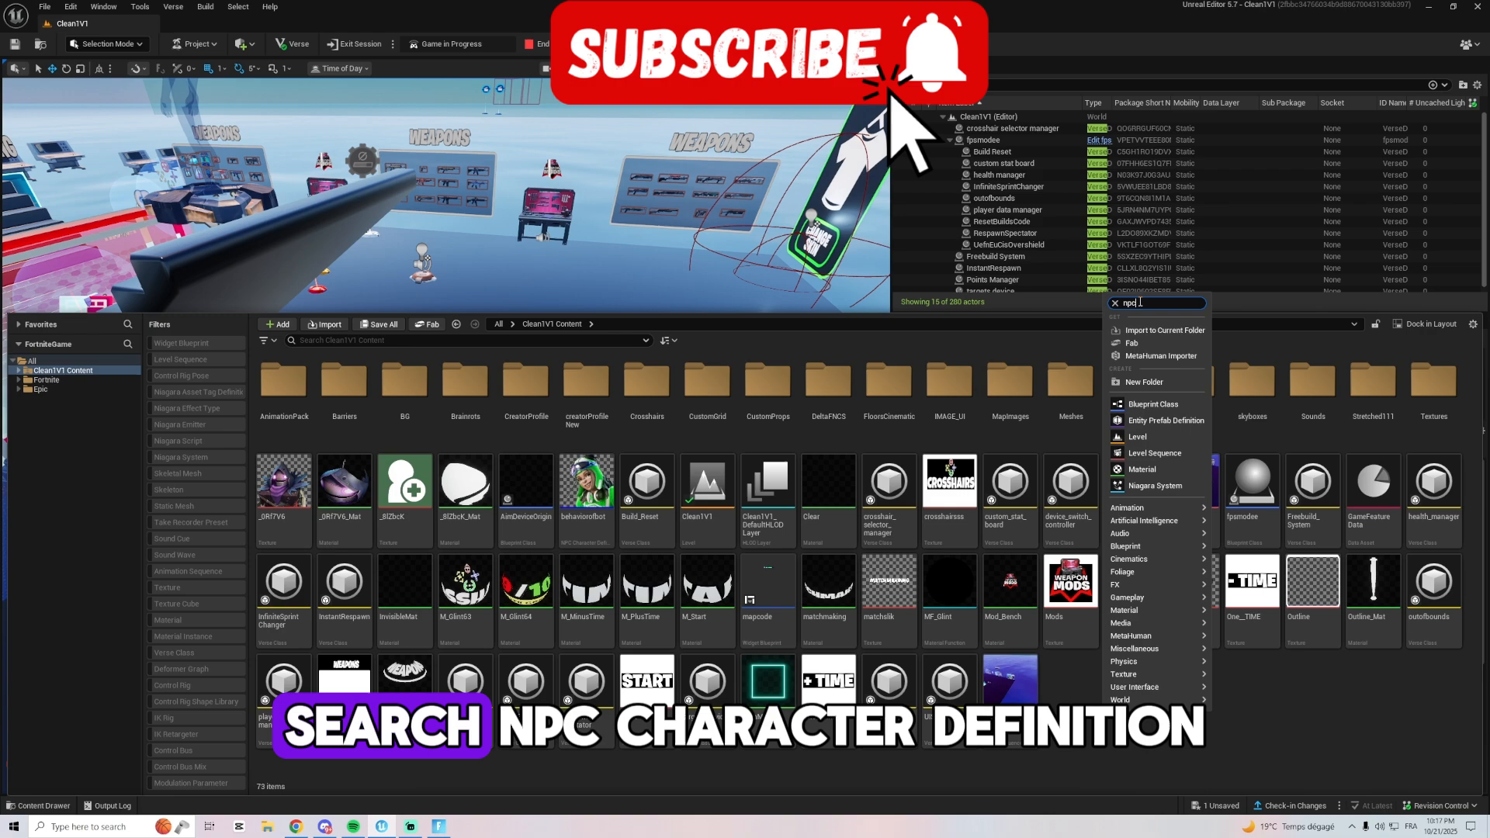
# Open behaviorofbot and expand its Team Modifier (Neutral) and Inventory Modifier settings
pyautogui.click(585, 481)
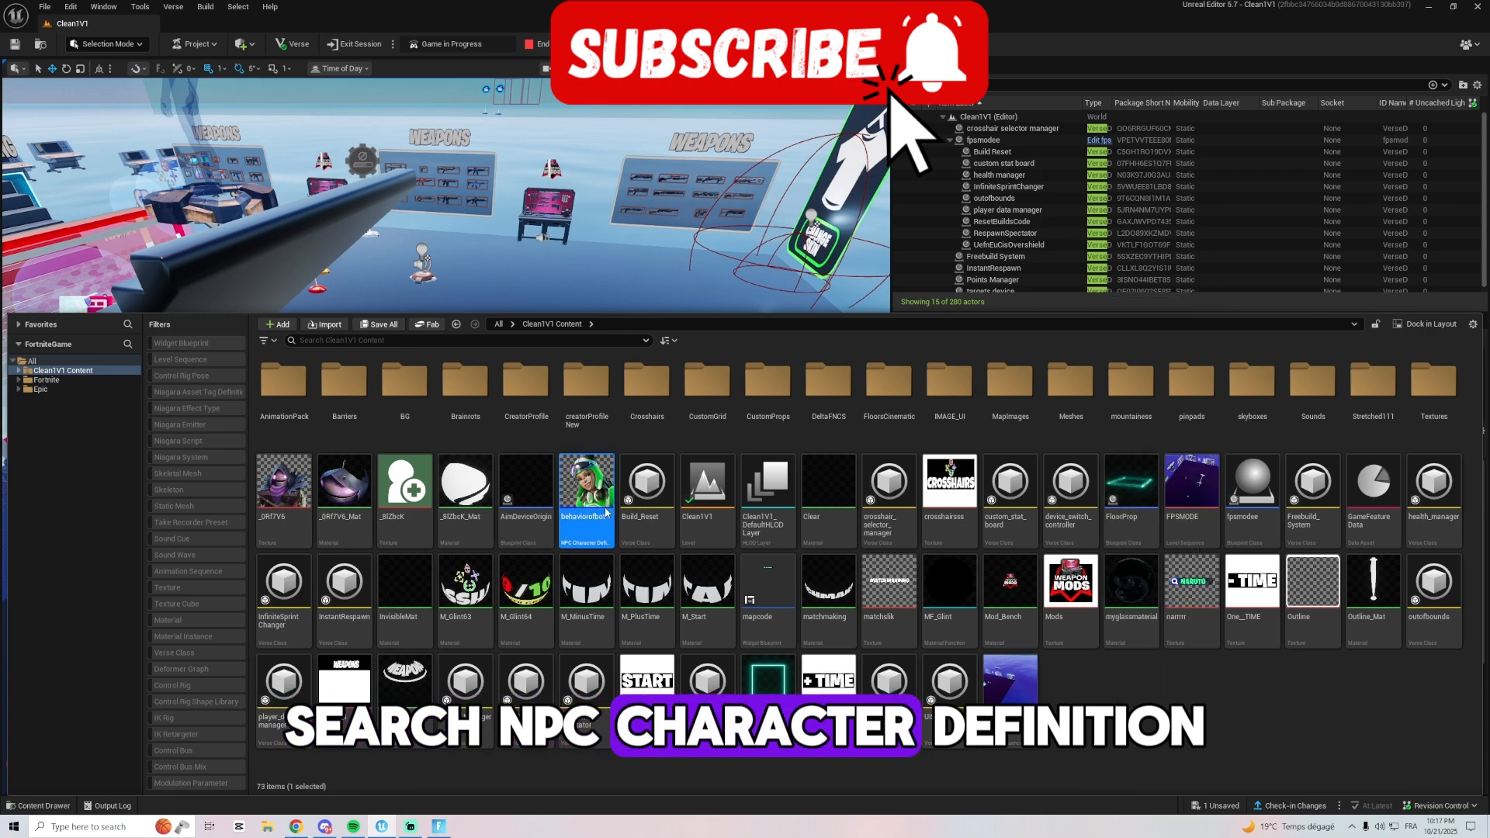
pyautogui.doubleClick(587, 481)
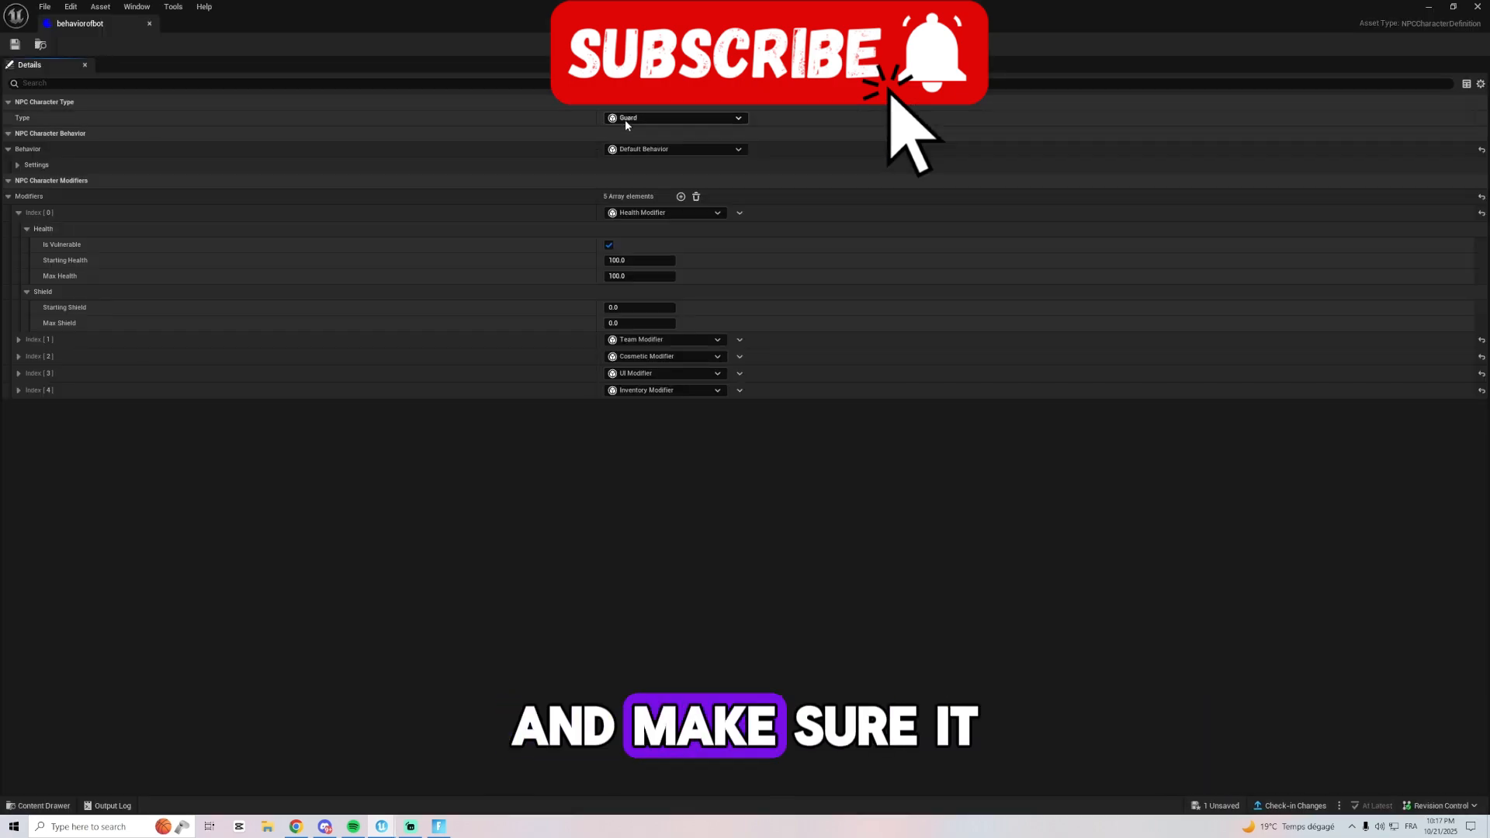
pyautogui.moveTo(573, 294)
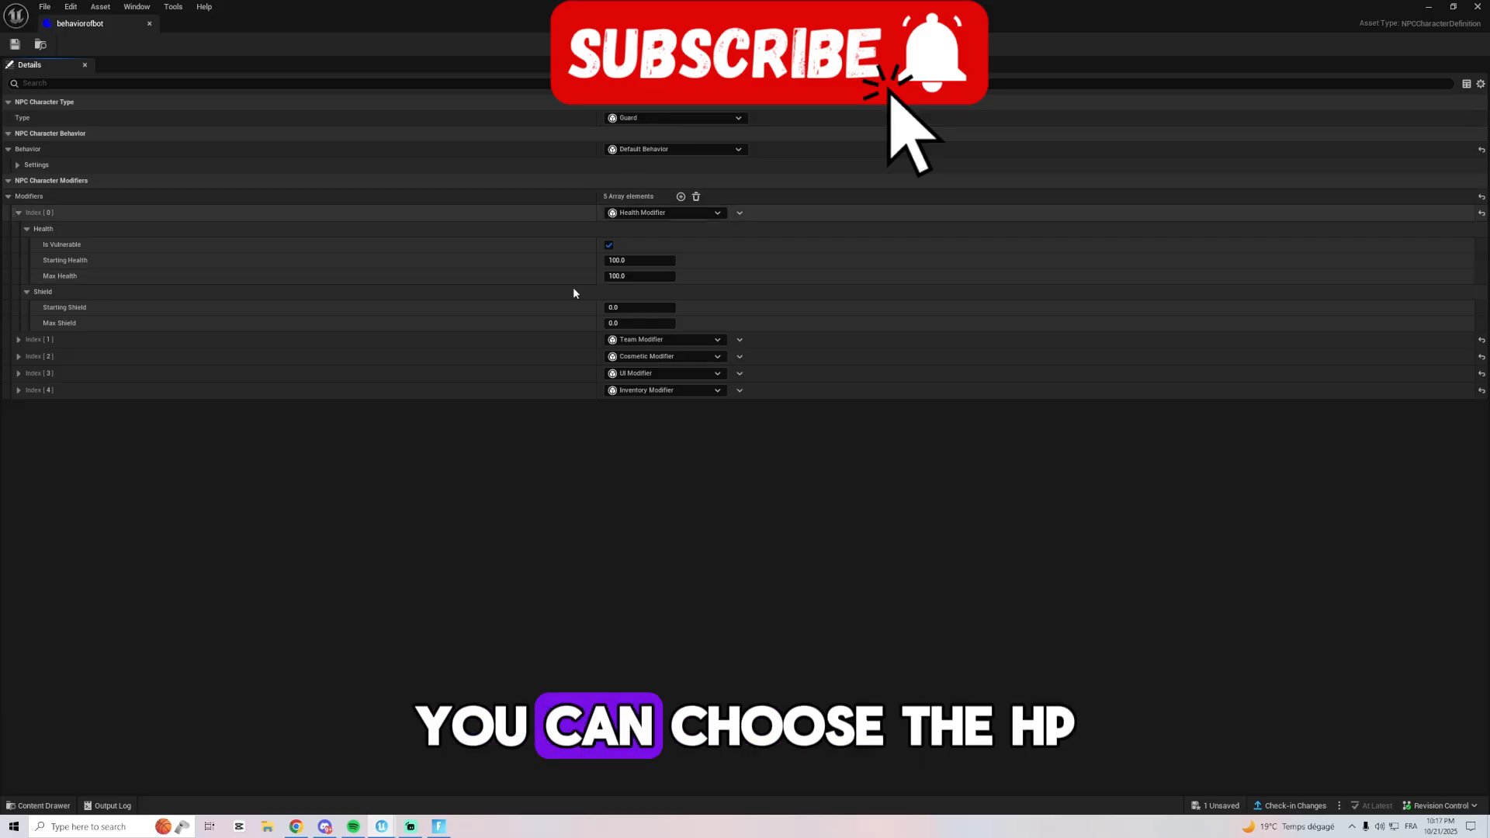
pyautogui.moveTo(359, 382)
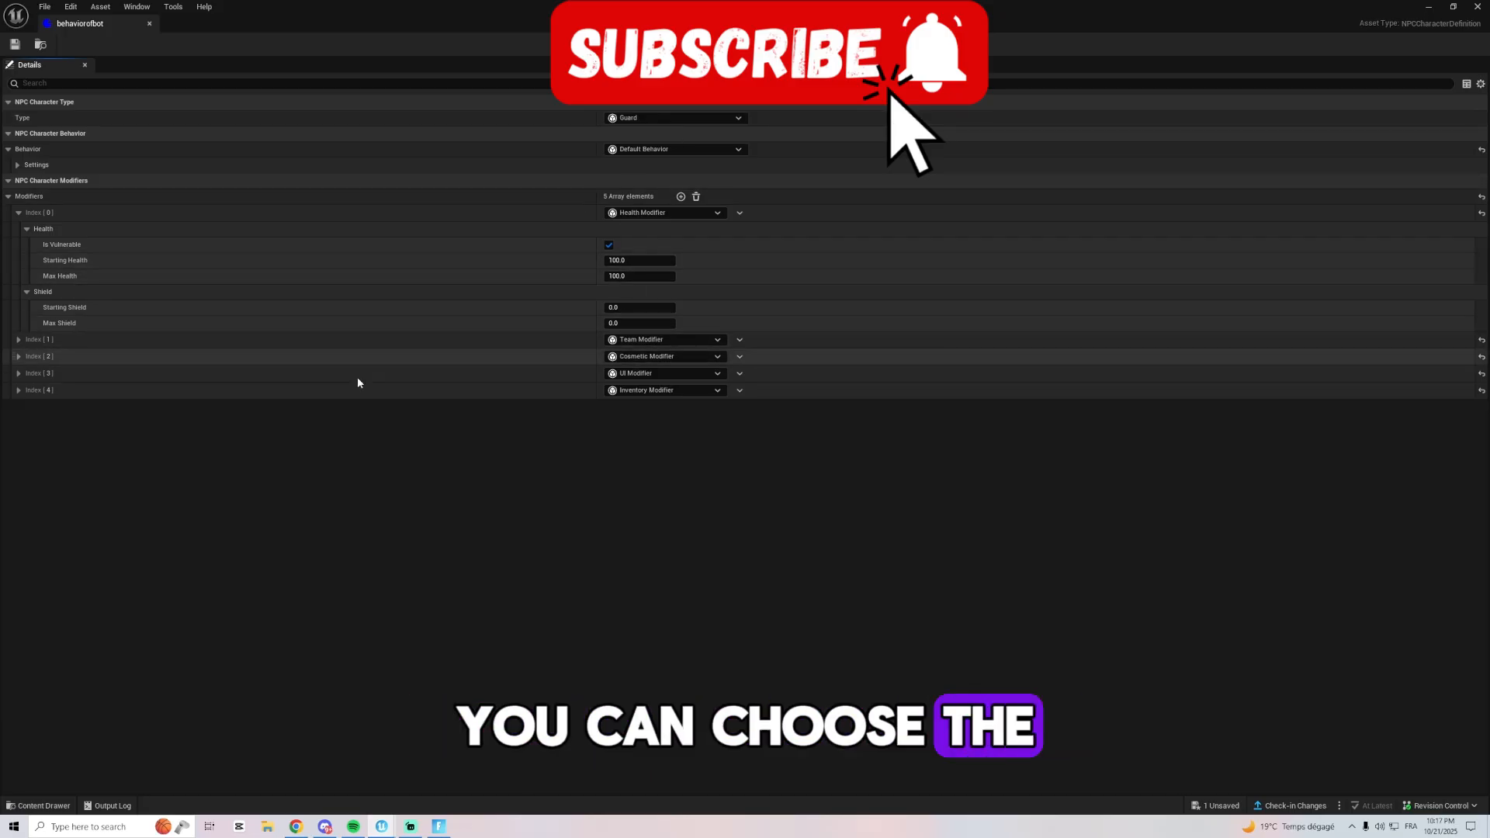
pyautogui.click(19, 340)
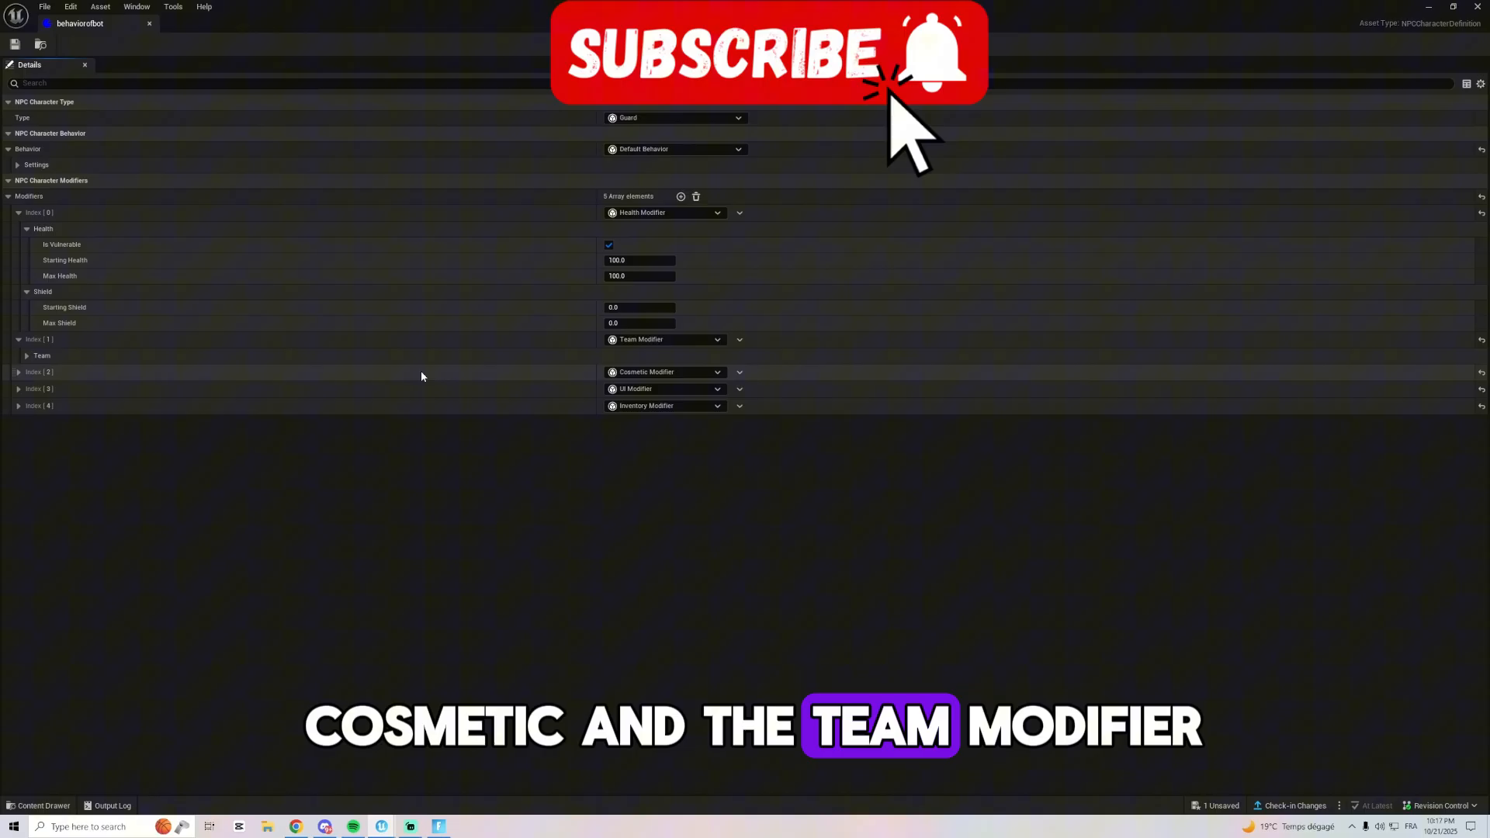
pyautogui.click(27, 355)
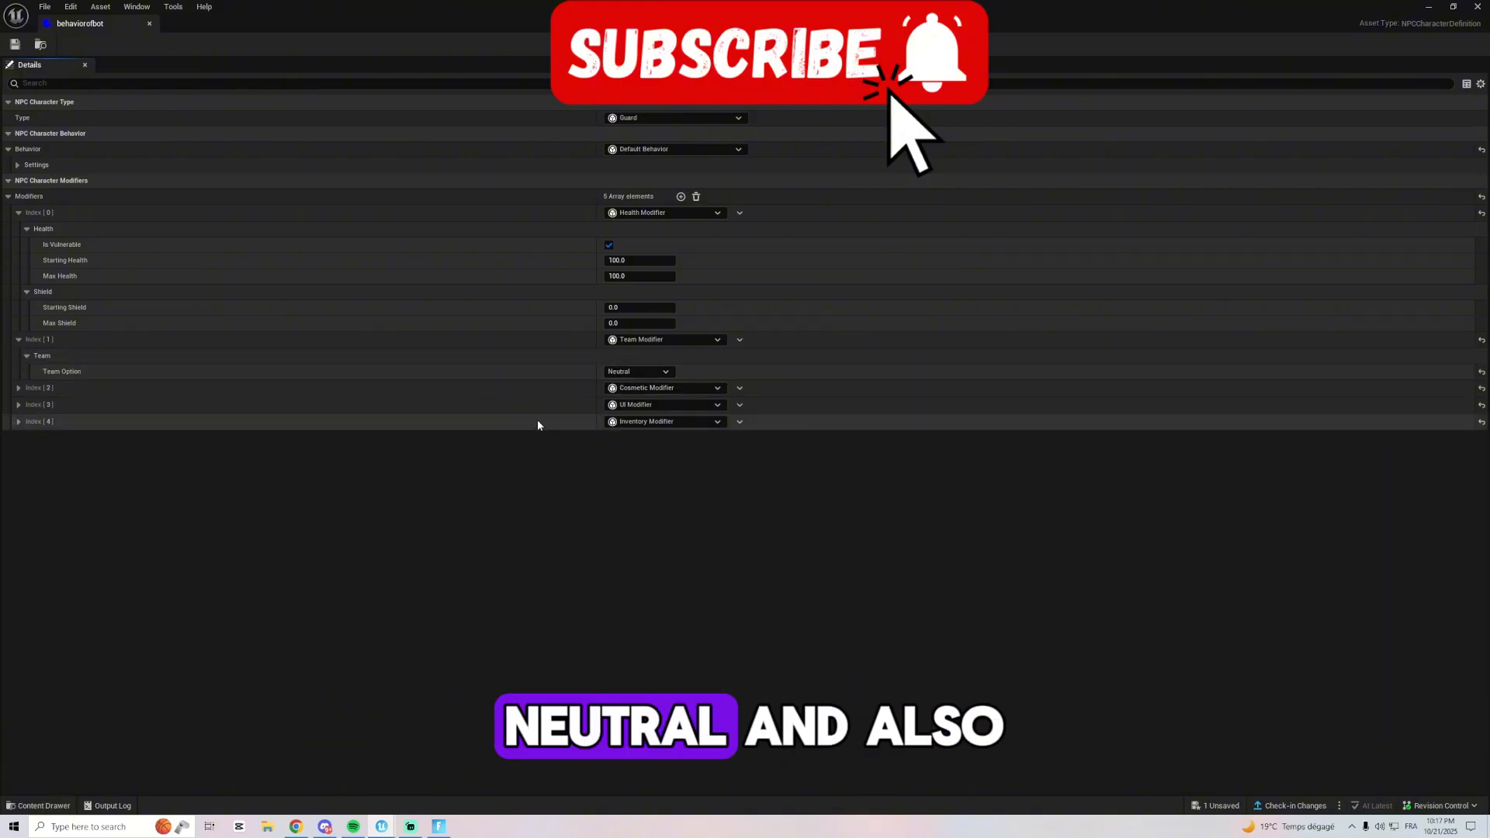
pyautogui.click(19, 421)
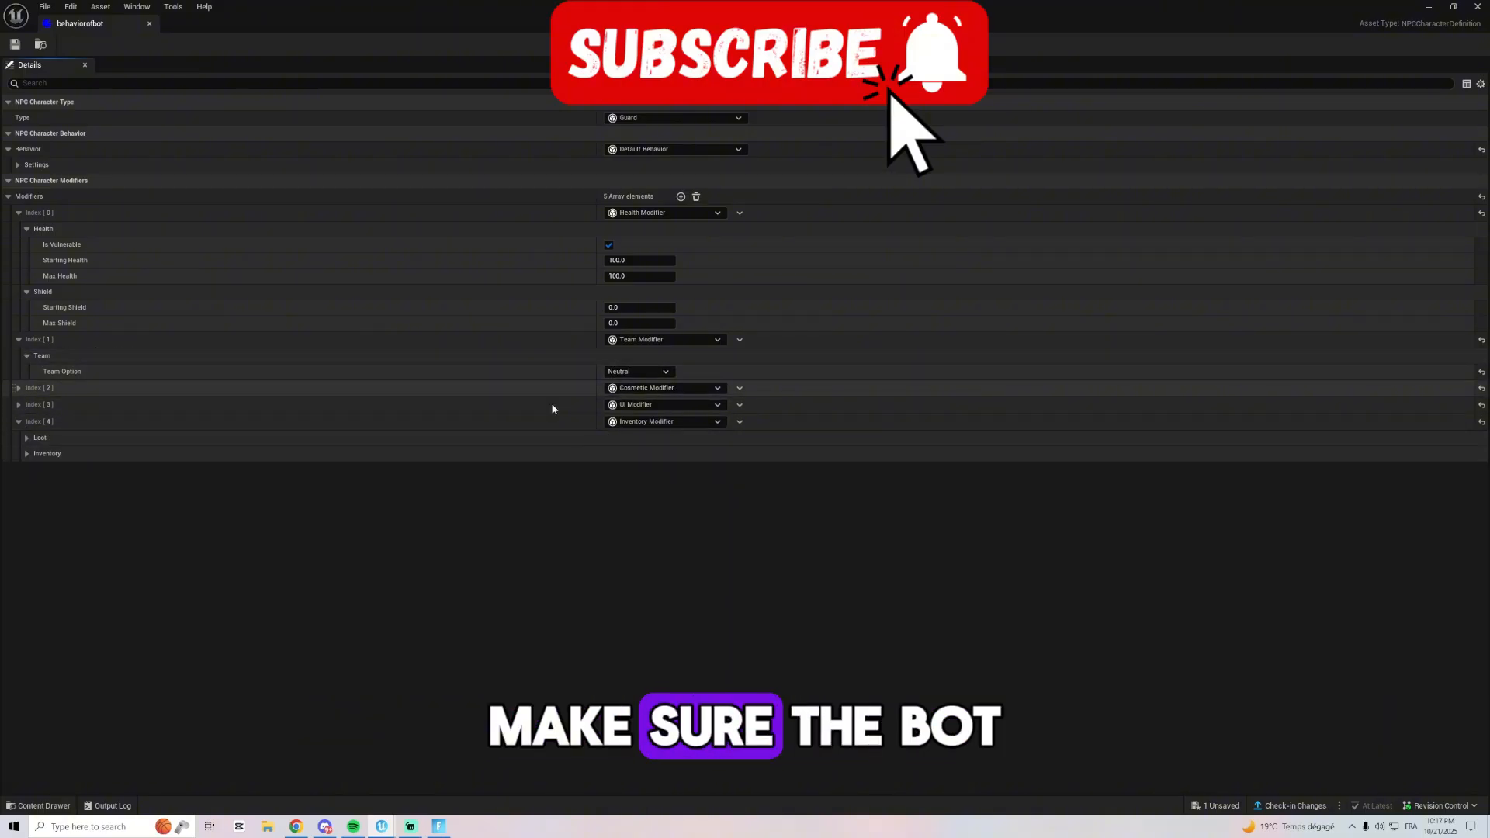
pyautogui.click(26, 454)
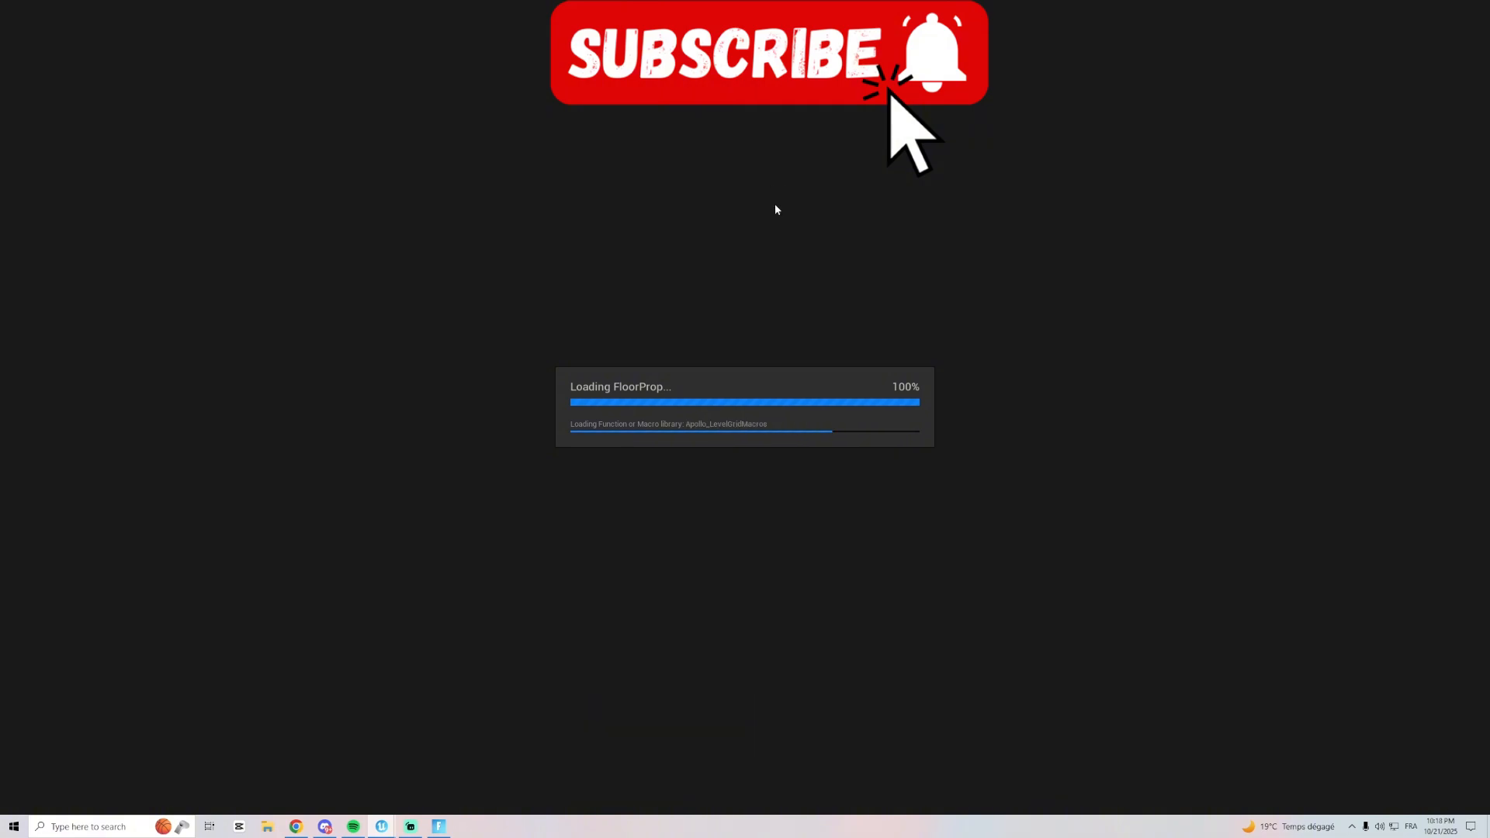
pyautogui.moveTo(1138, 201)
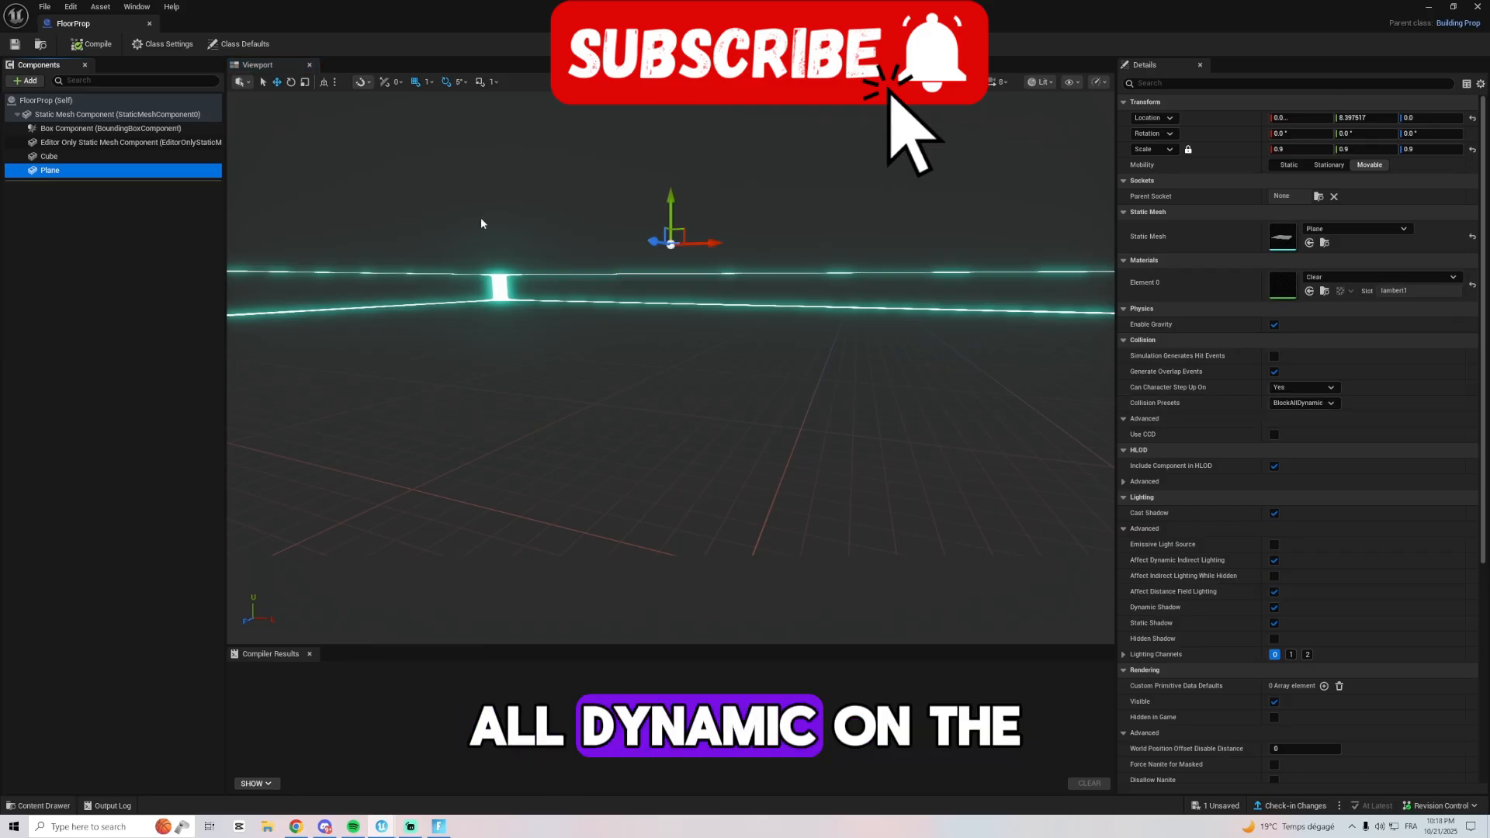
# Check the Cube's BlockAllDynamic preset and filter FloorProp's class defaults by 'col' for collision options
pyautogui.click(49, 155)
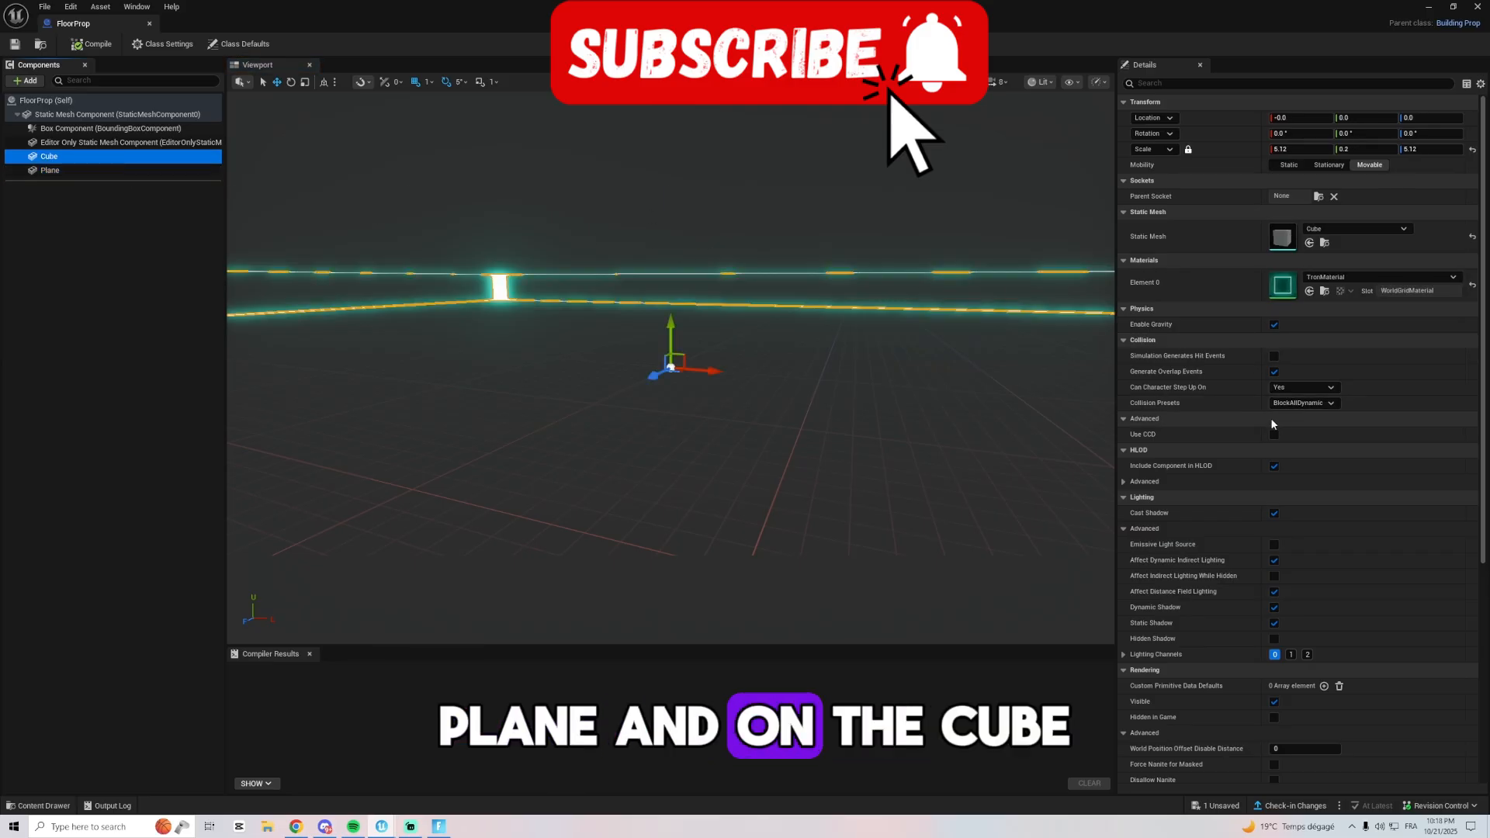
pyautogui.click(131, 141)
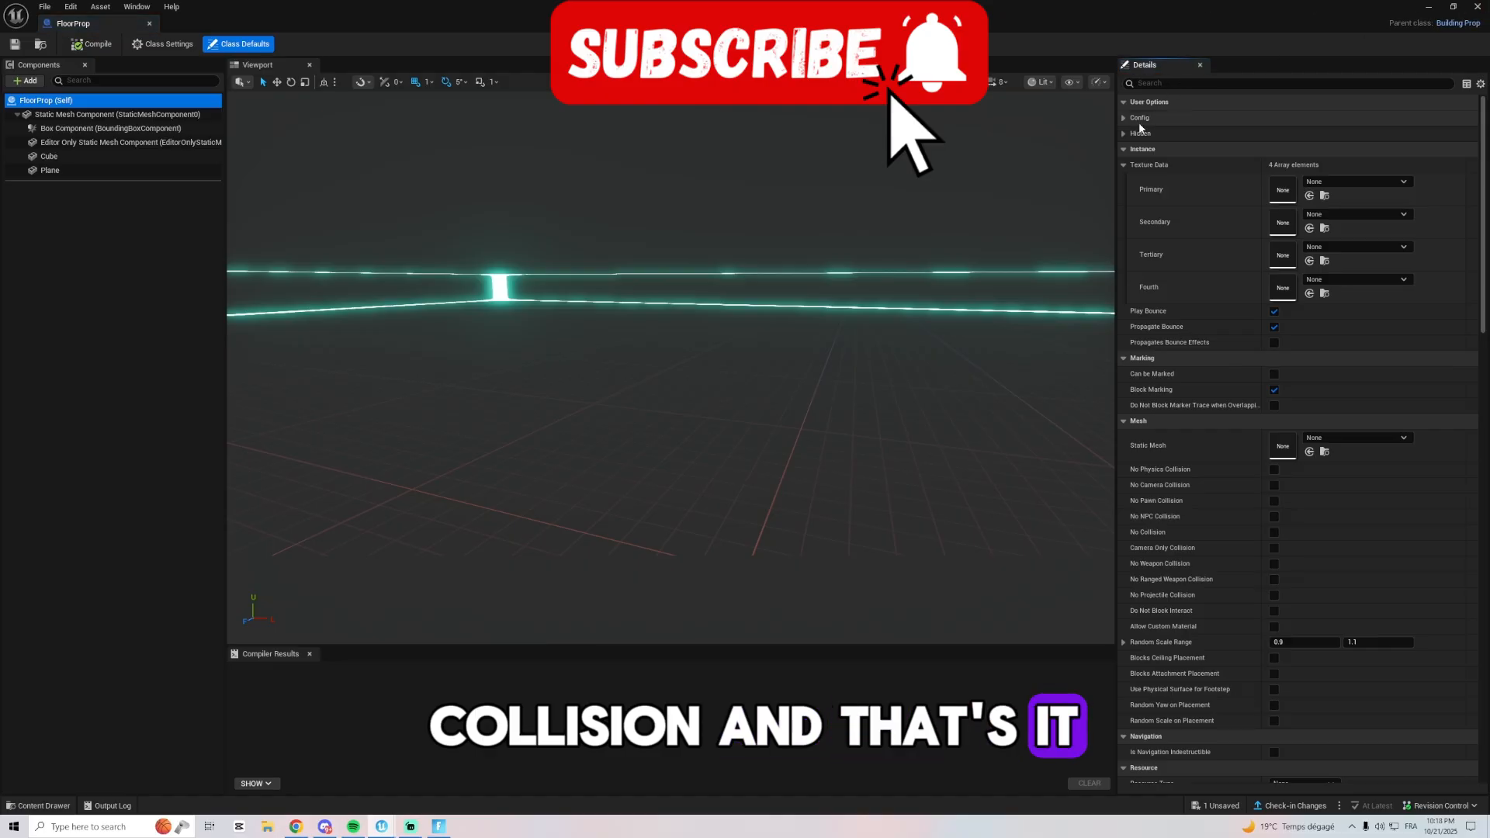
pyautogui.write('col')
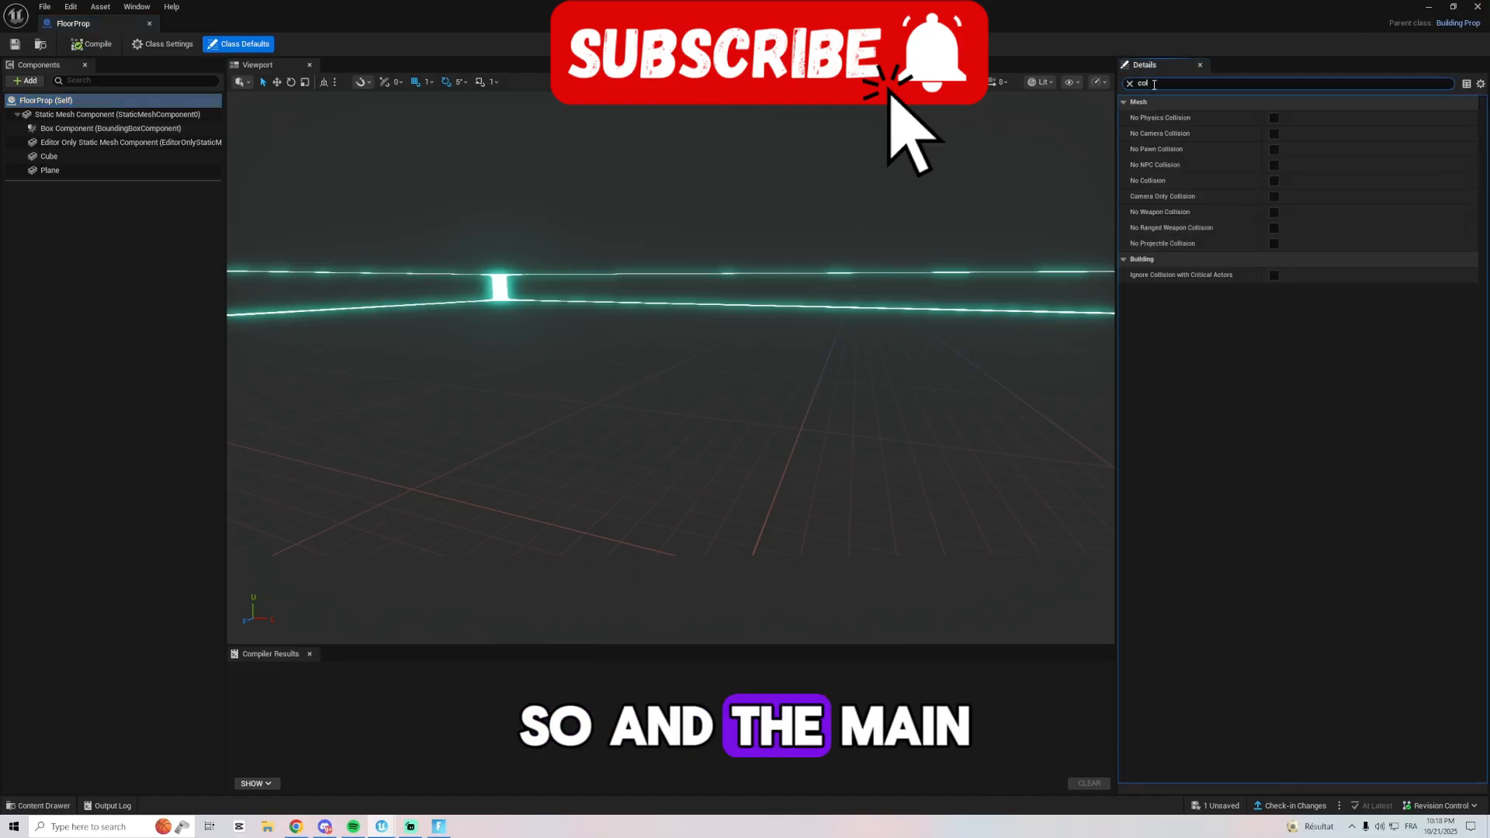